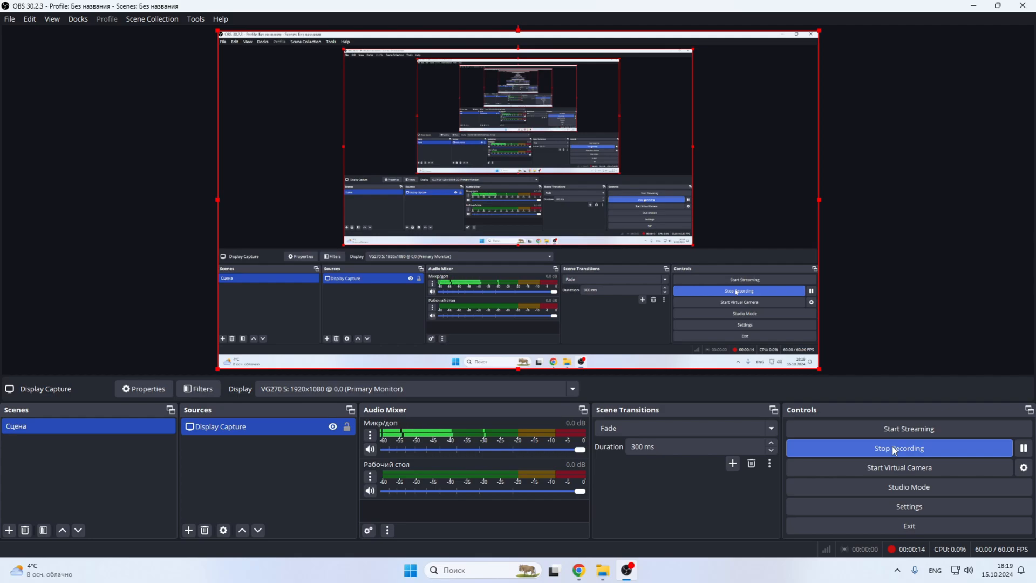
# Minimize OBS Studio while recording to reveal the hardwaretester.com home page in Chrome
pyautogui.click(577, 570)
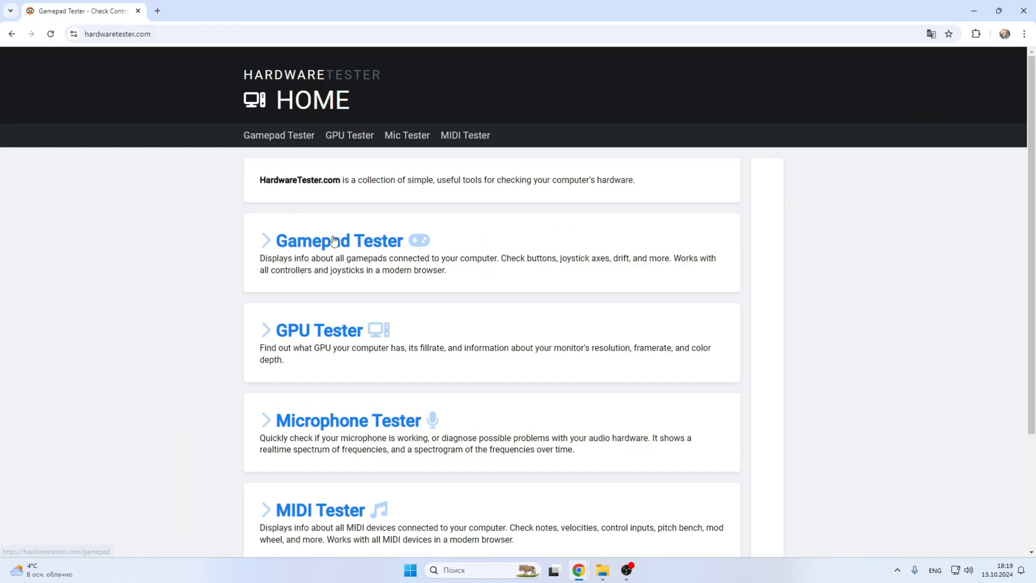
# Show the DualSense as player 1 in the Gamepad Tester, then launch DS4Windows.exe from its folder
pyautogui.click(338, 239)
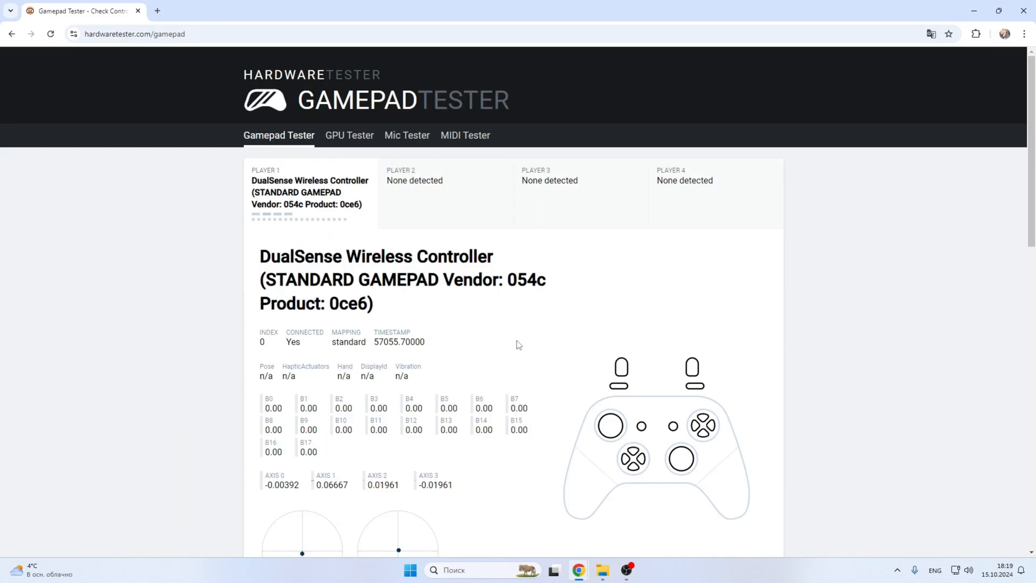
pyautogui.scroll(-3)
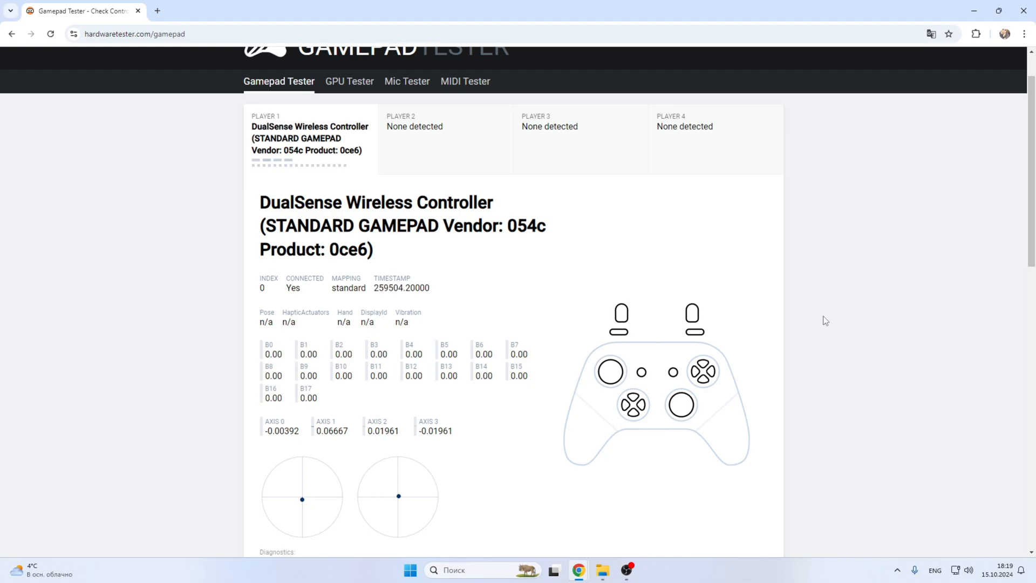
pyautogui.click(703, 363)
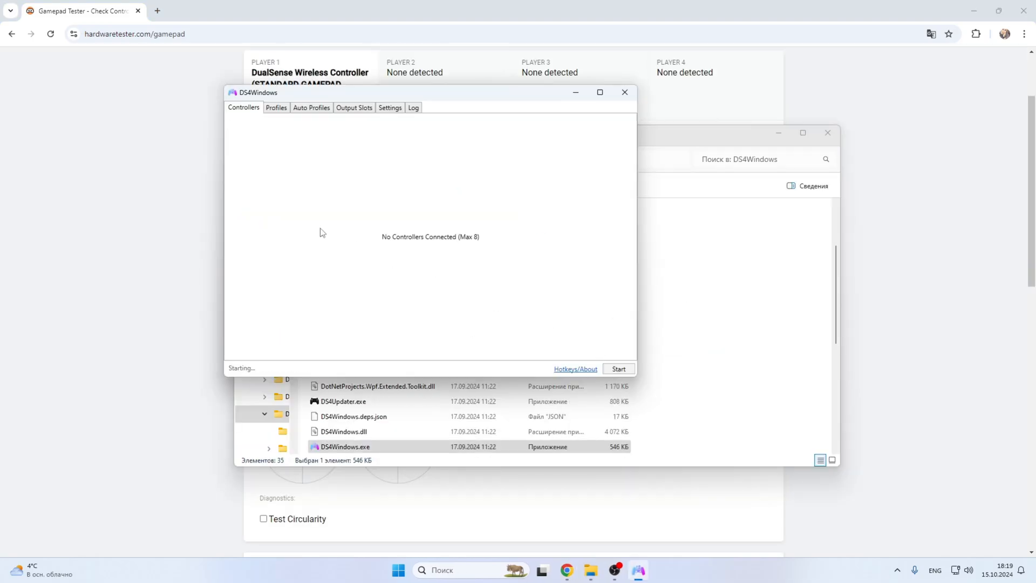
# Edit the Default profile and view the controller's live stick, gyro and trigger readings
pyautogui.click(618, 369)
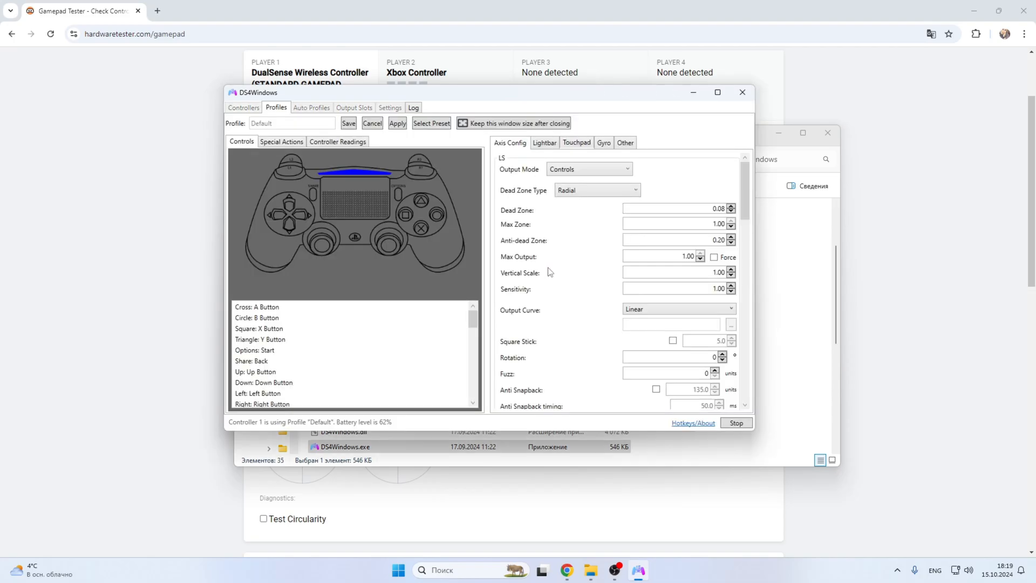
pyautogui.click(337, 142)
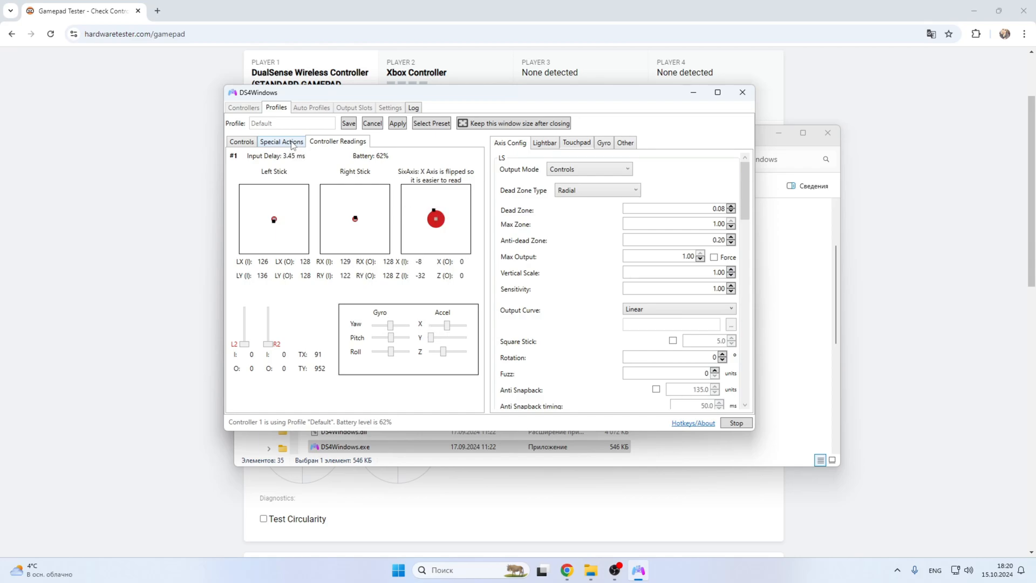
pyautogui.click(545, 142)
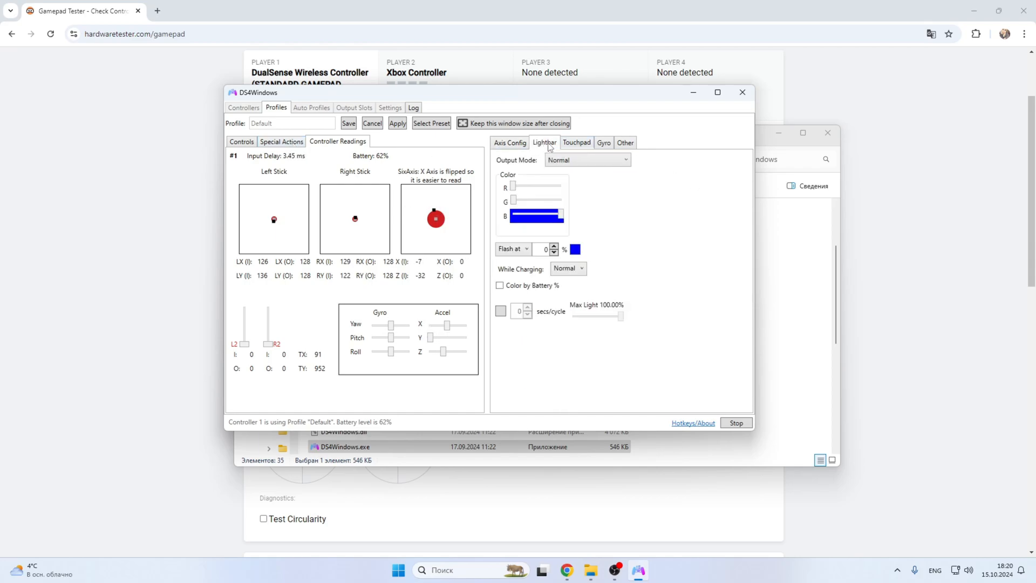
# Review the Other tab's Rumble and DualSense rumble settings with Xbox 360 emulation
pyautogui.click(625, 142)
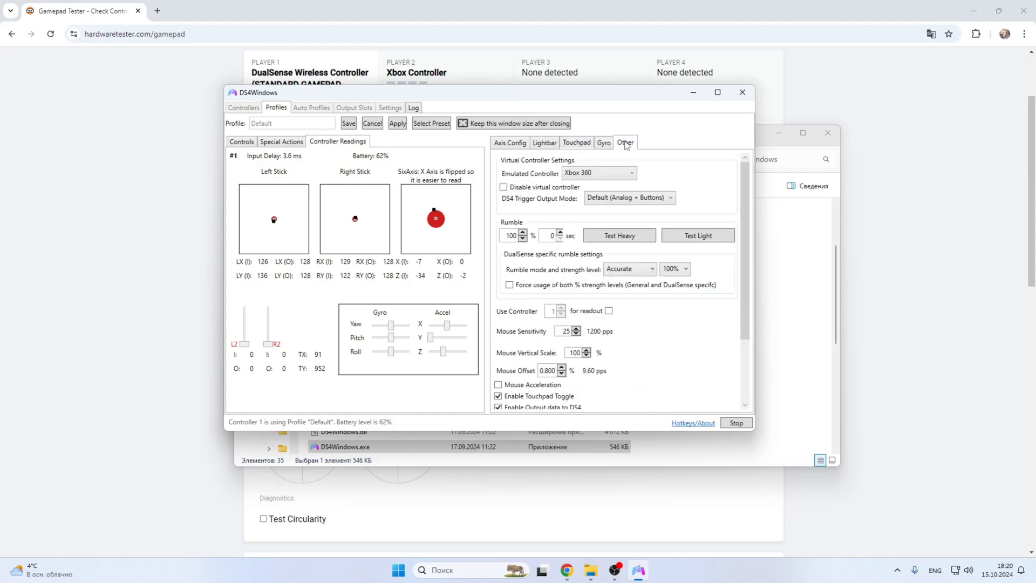
pyautogui.moveTo(673, 217)
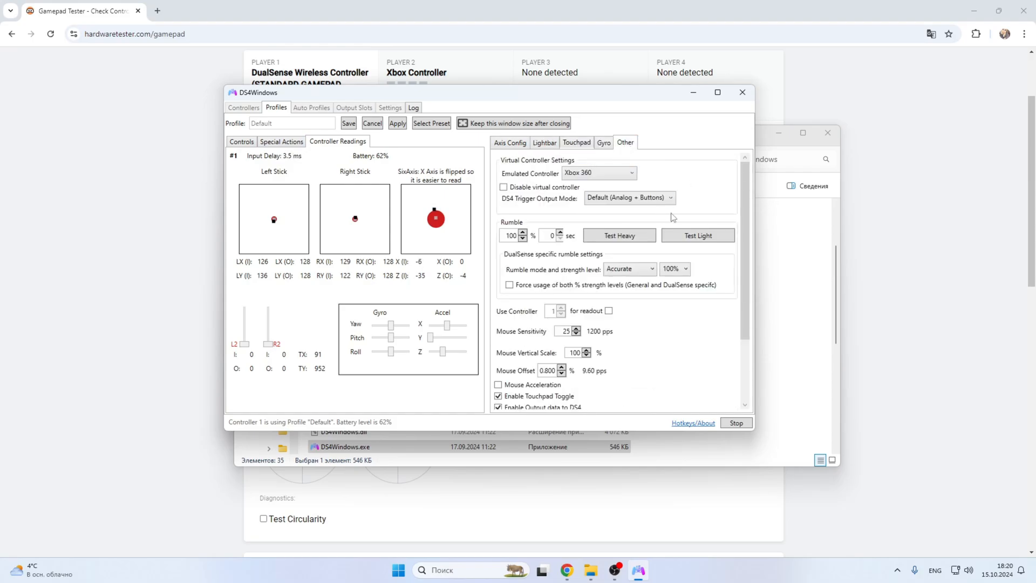
pyautogui.click(619, 236)
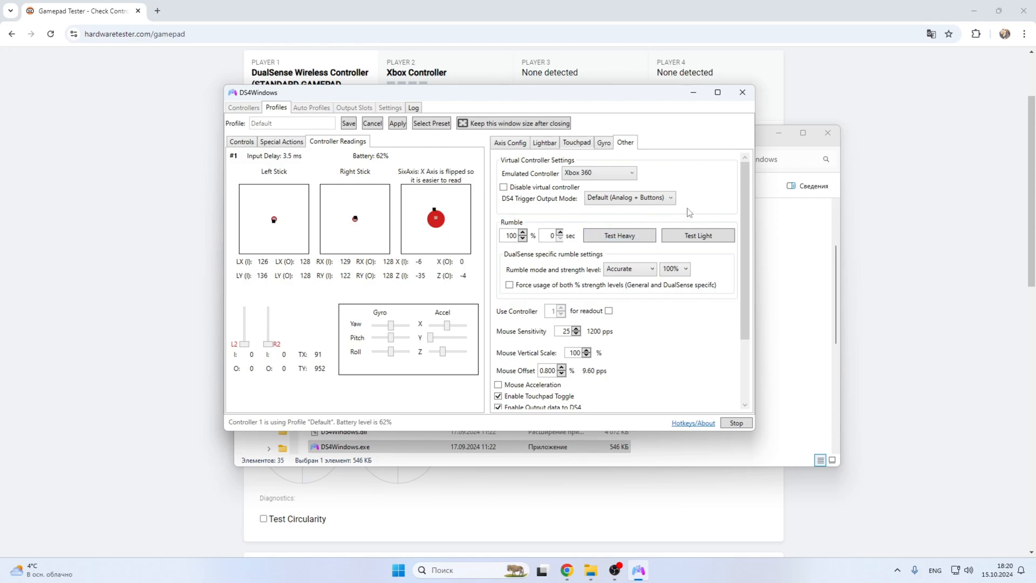
pyautogui.moveTo(712, 520)
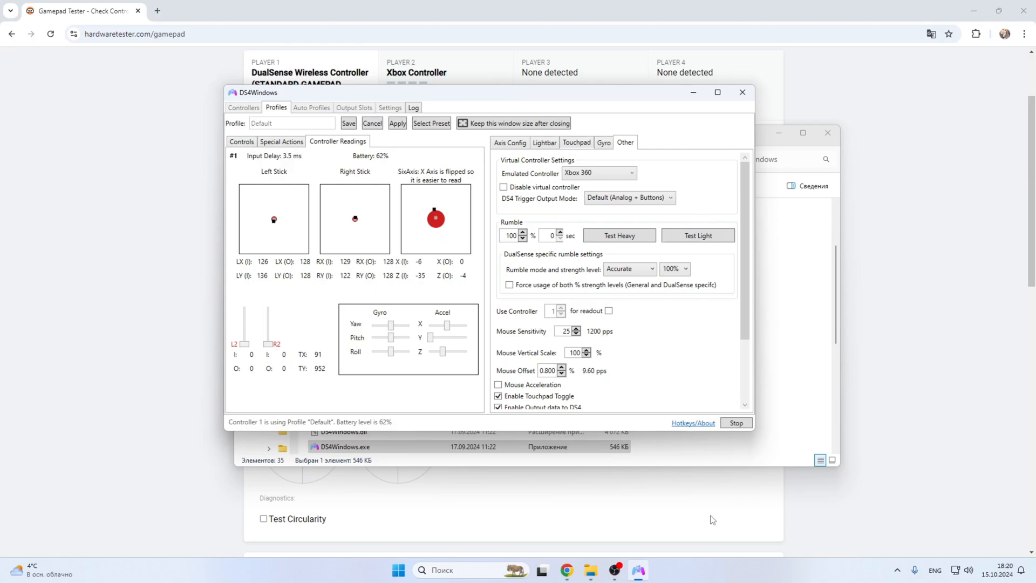